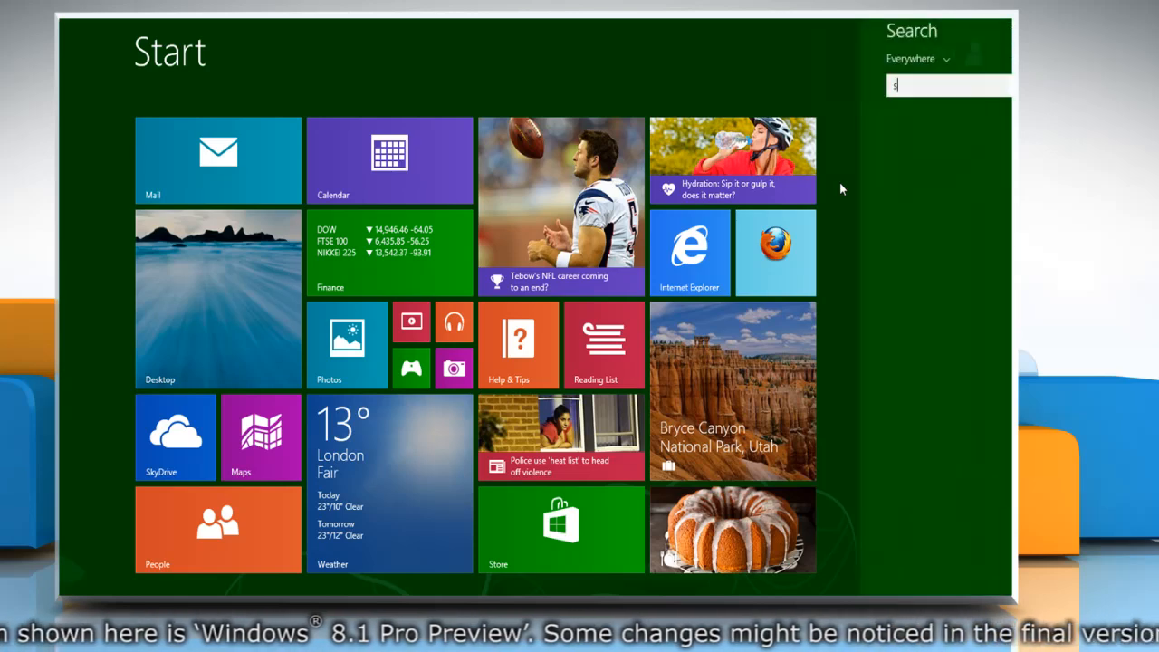
Search the Start screen for 'system restore point' and open 'Create a restore point'
text(ystem restore point)
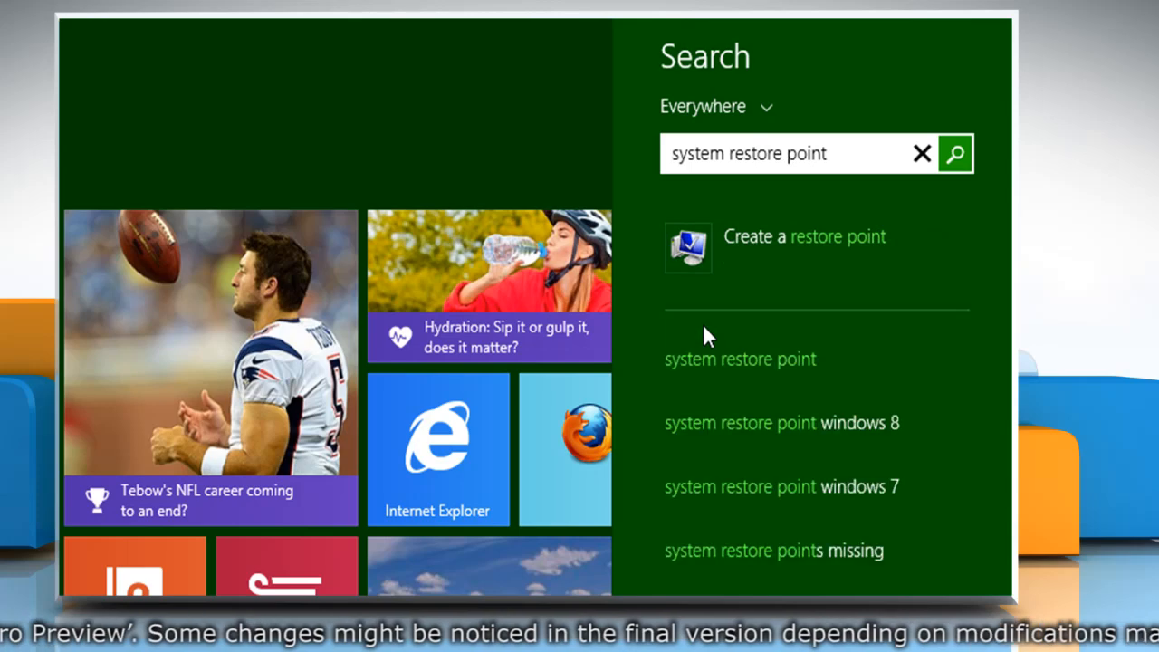
mouse_move(740, 267)
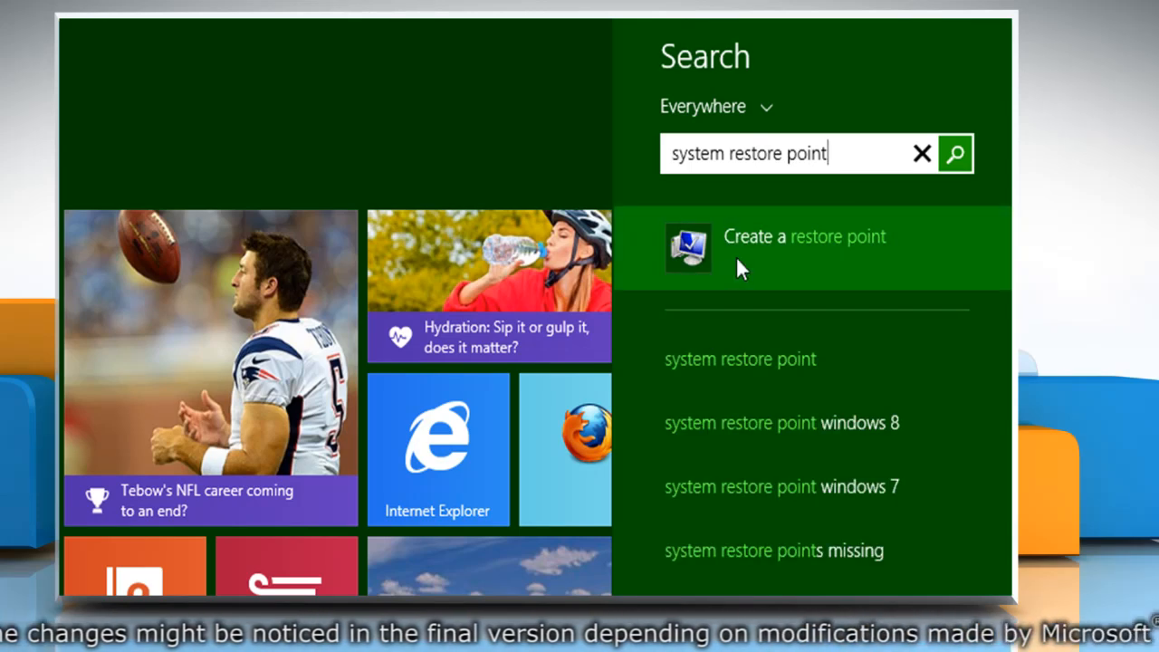
click(804, 236)
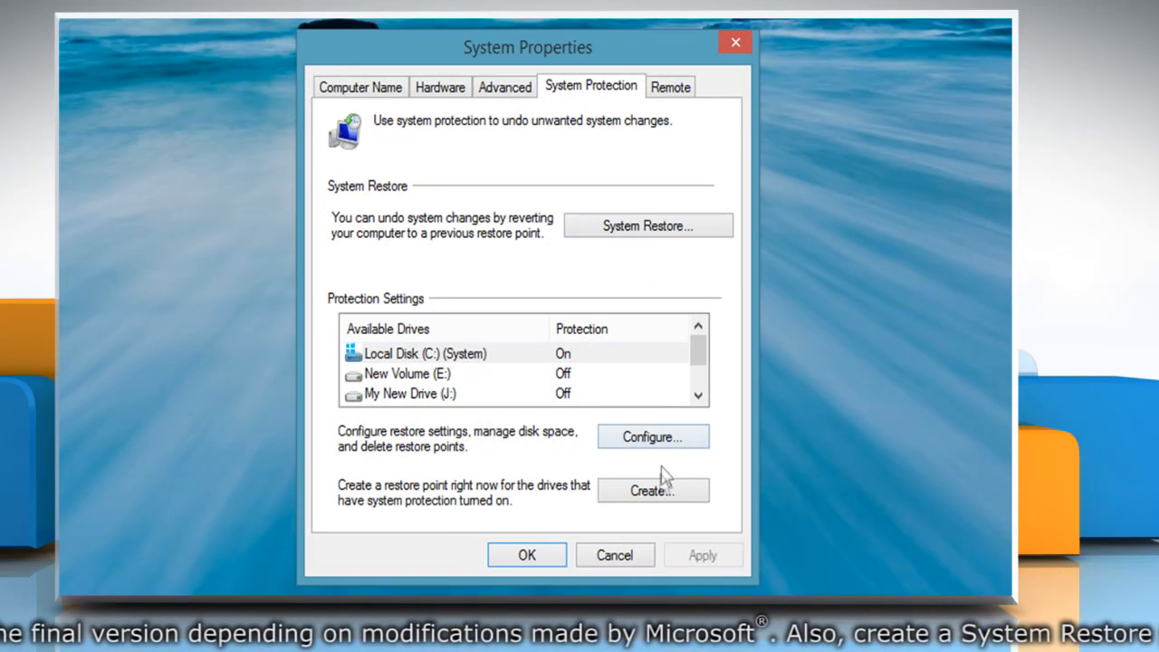
Create a restore point named 'new restore point' and dismiss the success message
click(652, 490)
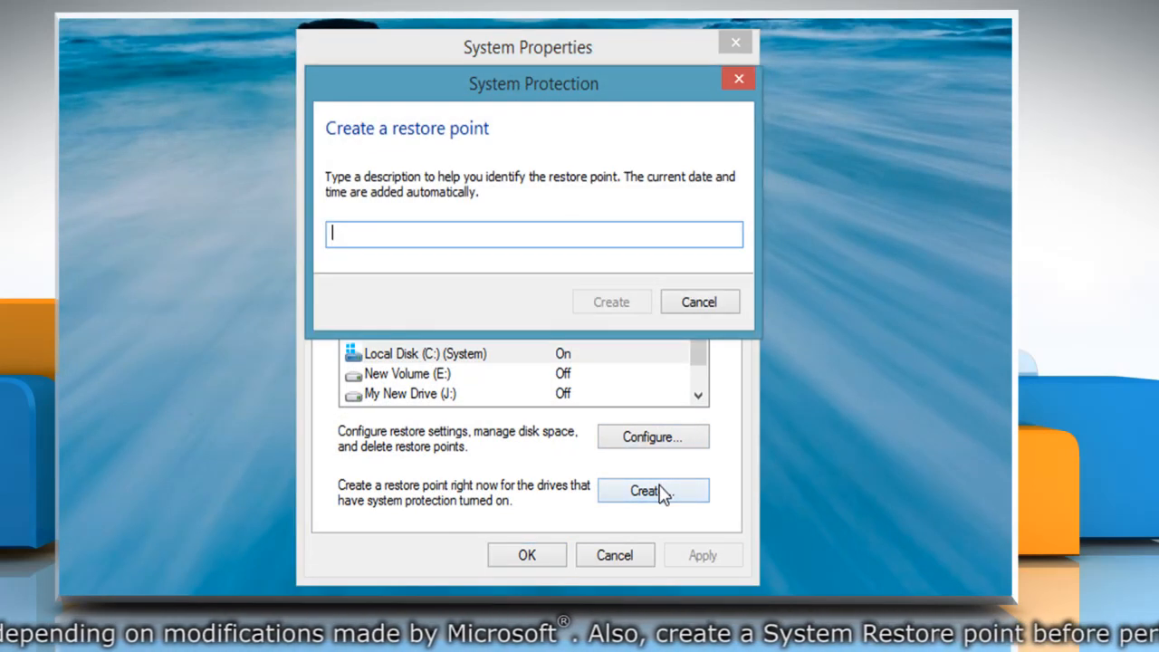
text(new restore point)
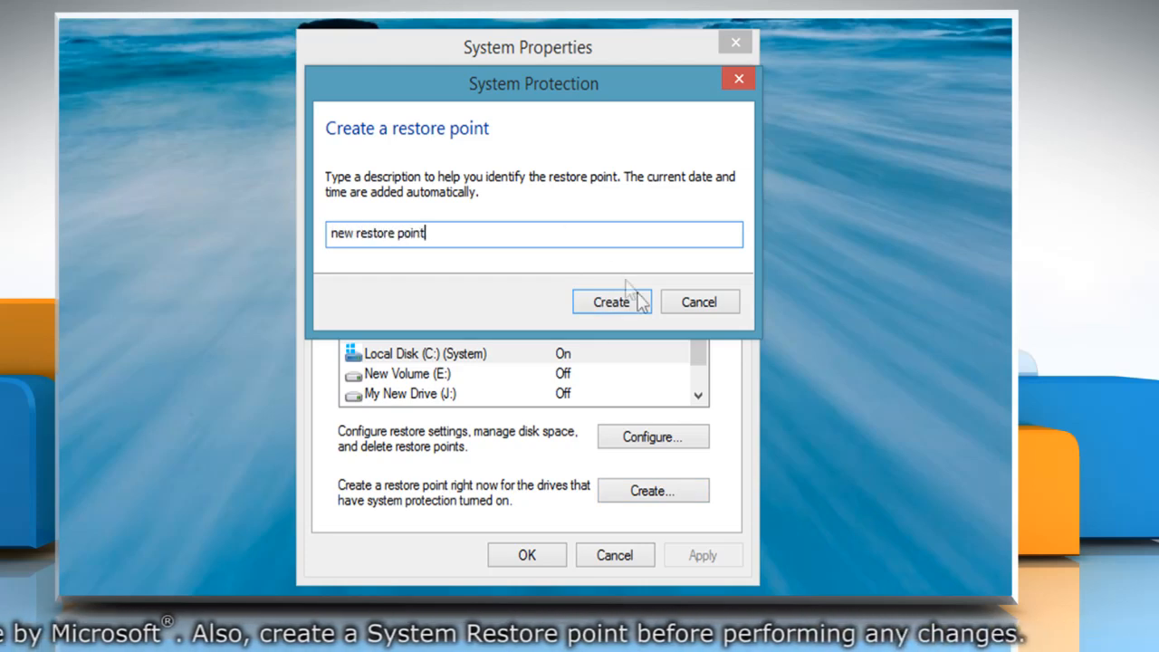
click(610, 302)
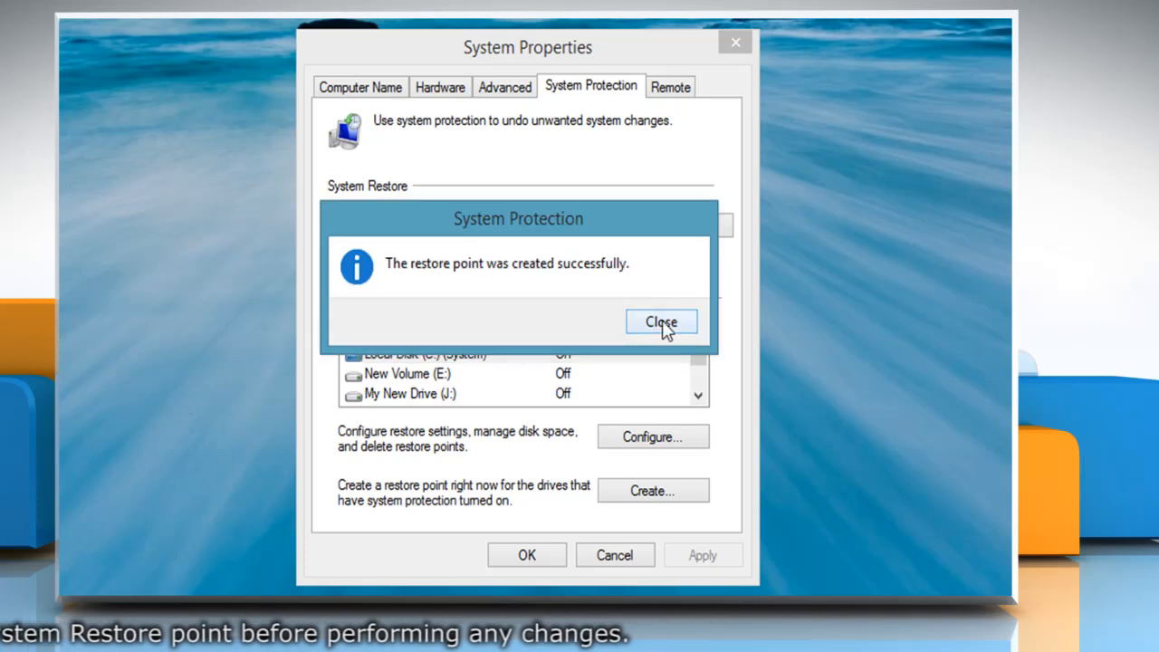
click(661, 322)
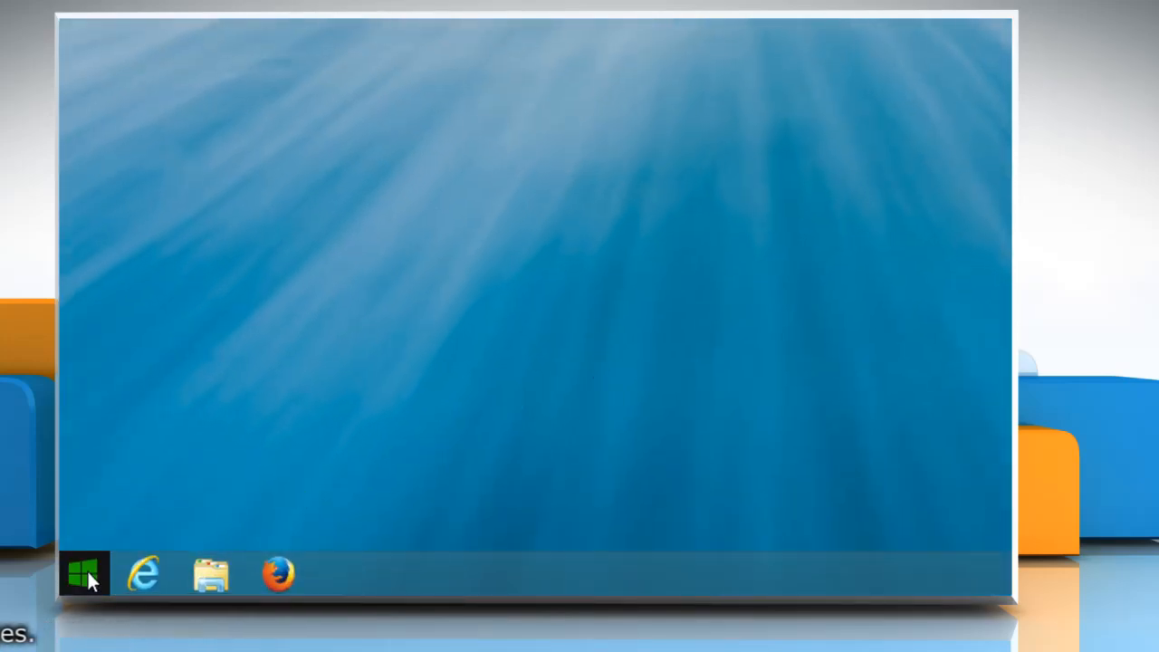
Launch Internet Explorer from Start and switch to the desktop browser
click(83, 572)
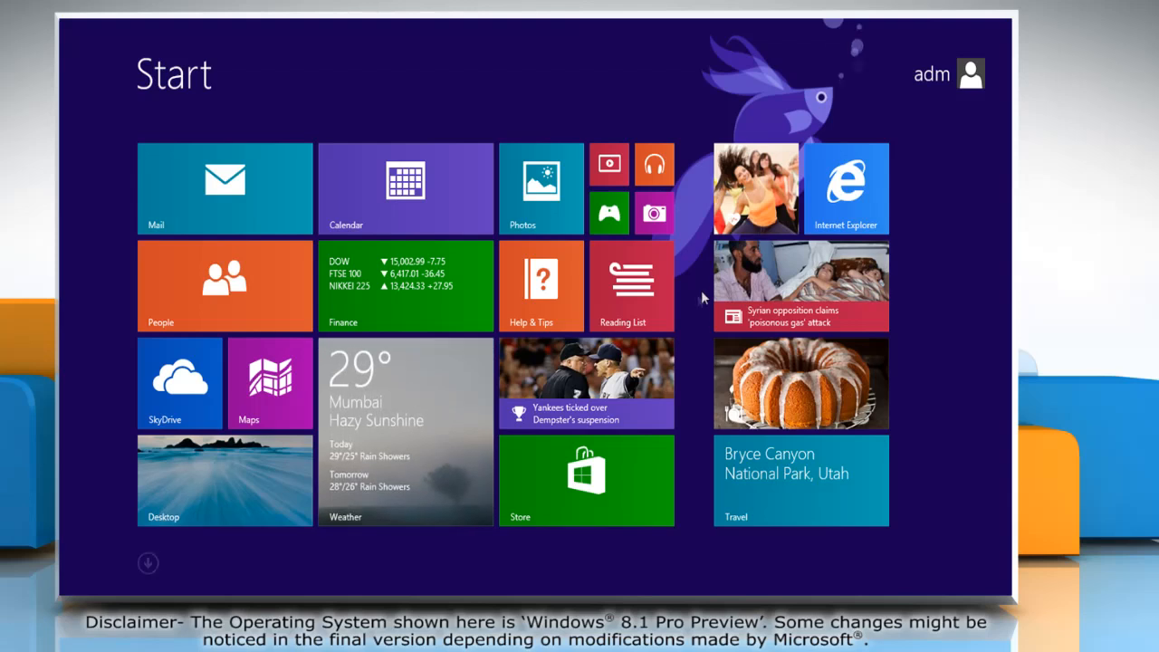
click(845, 188)
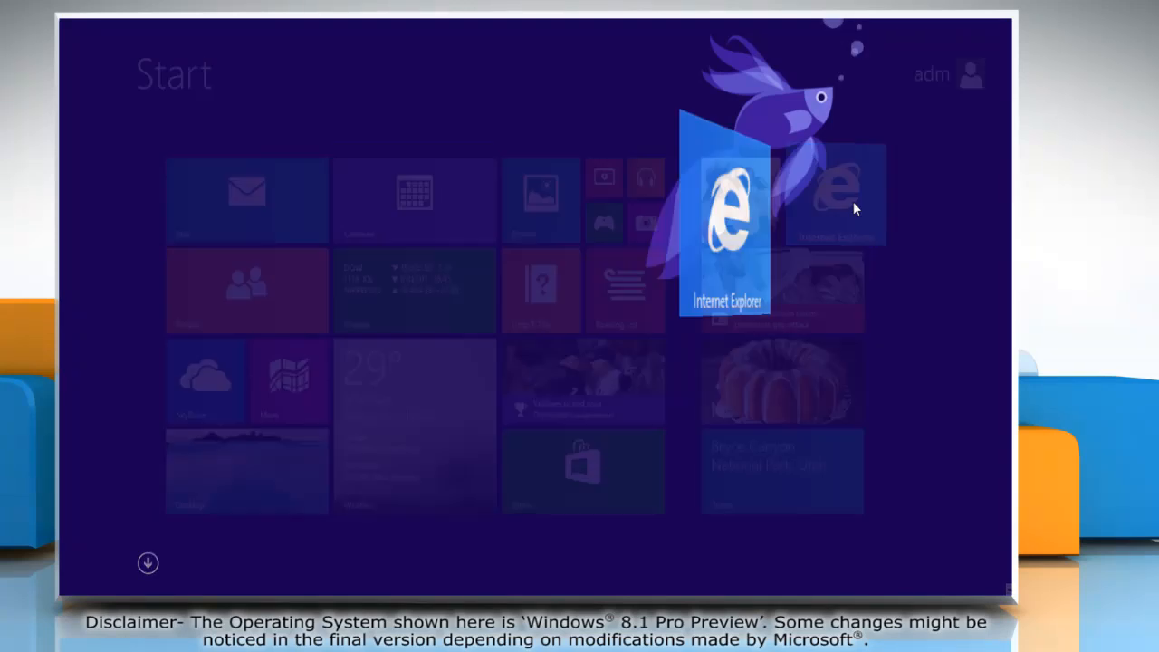
click(724, 209)
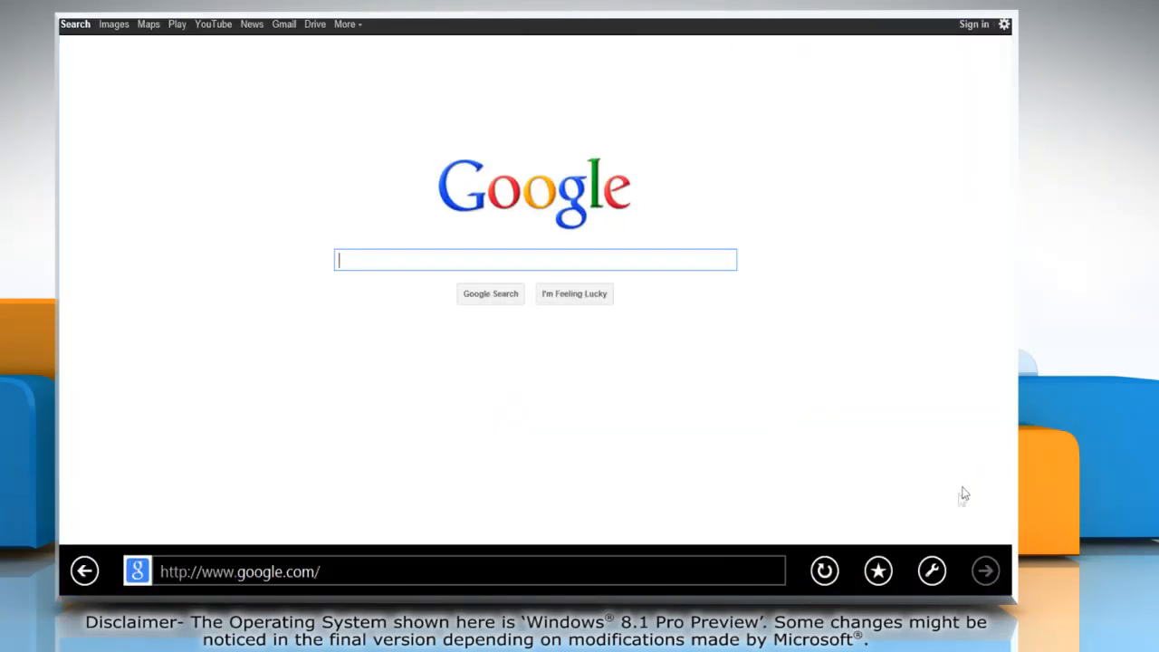
click(931, 571)
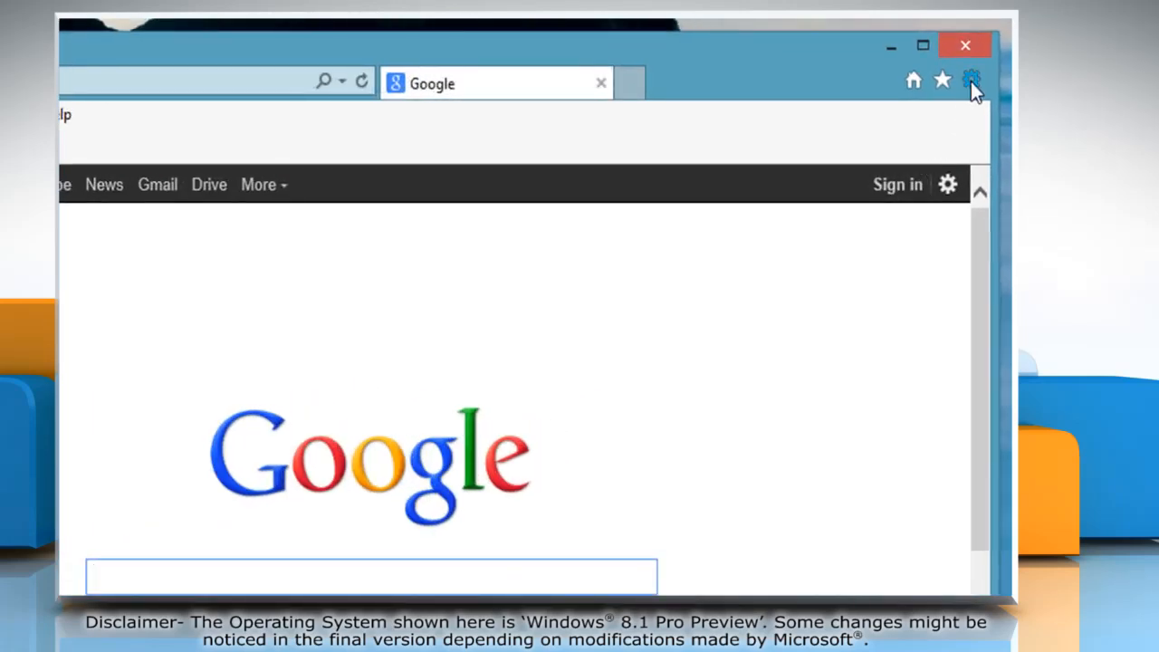
Open Internet Options from the gear Tools menu
click(971, 80)
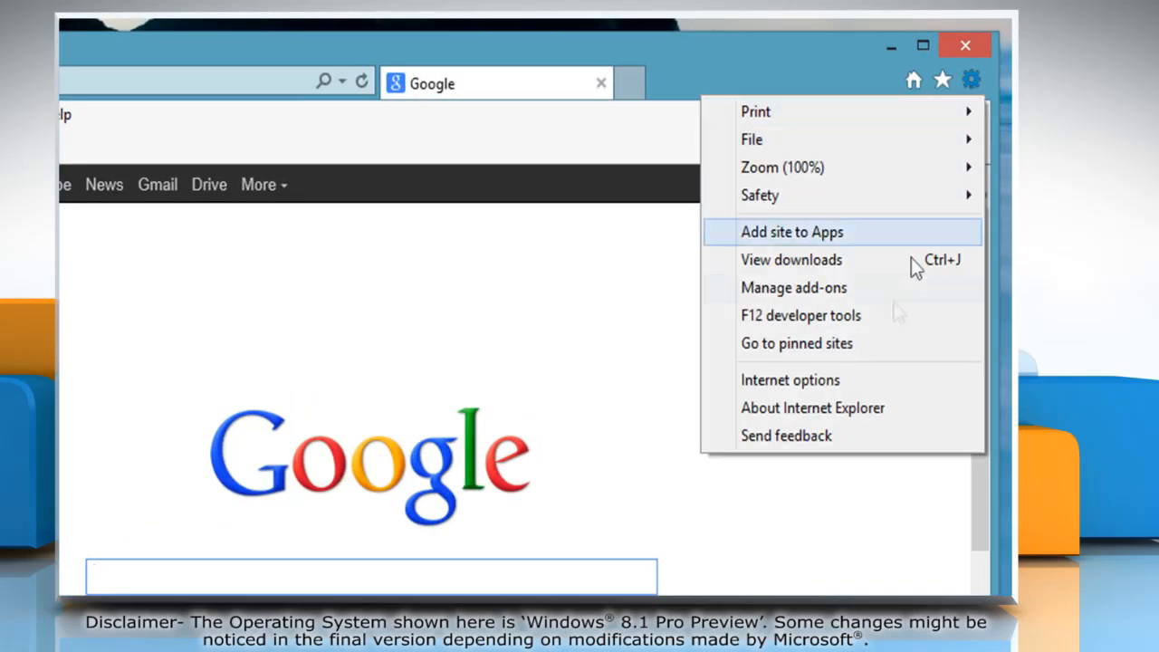
click(789, 379)
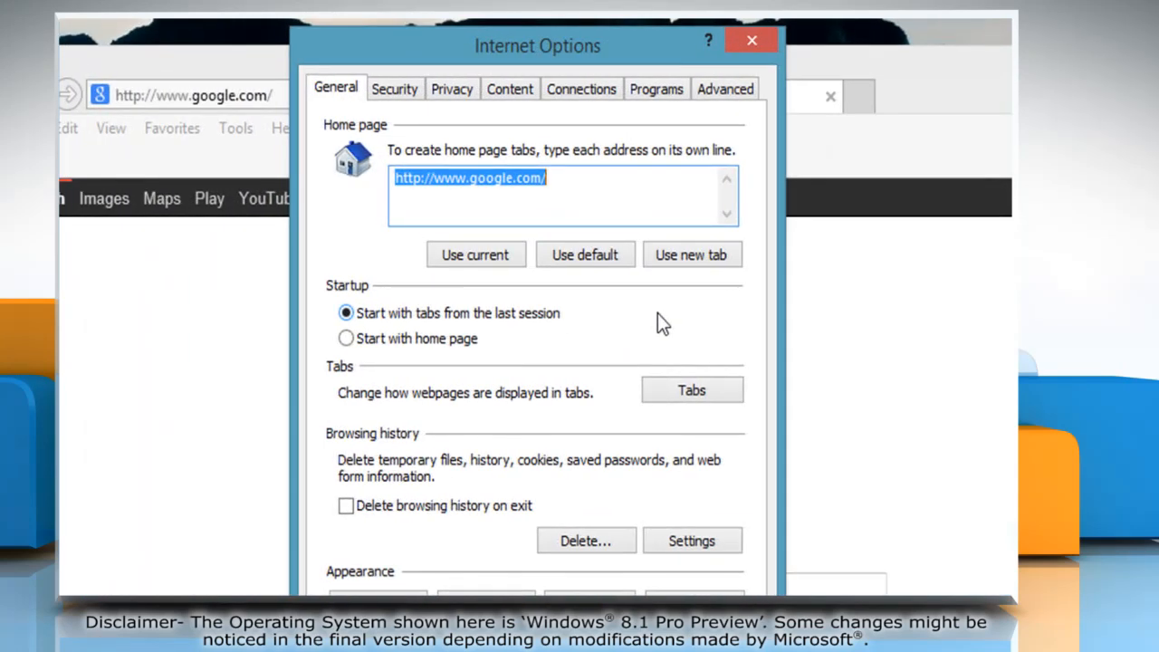
mouse_move(725, 89)
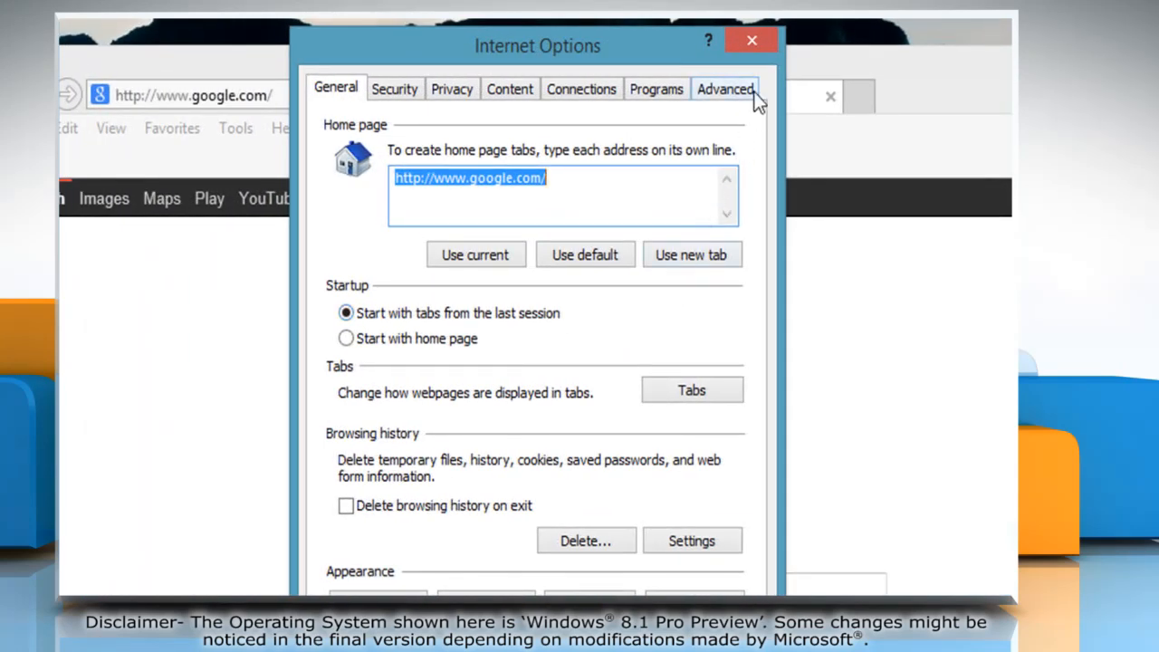
On the Advanced tab, enable 'Use software rendering instead of GPU rendering' and confirm with OK
click(725, 89)
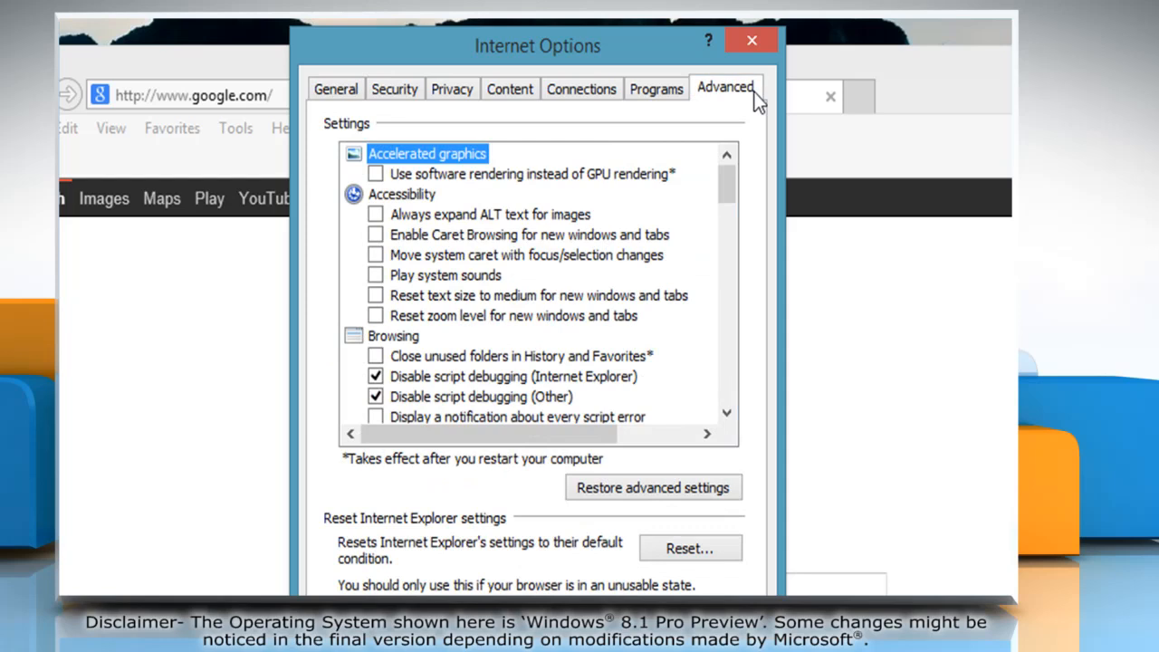
mouse_move(385, 186)
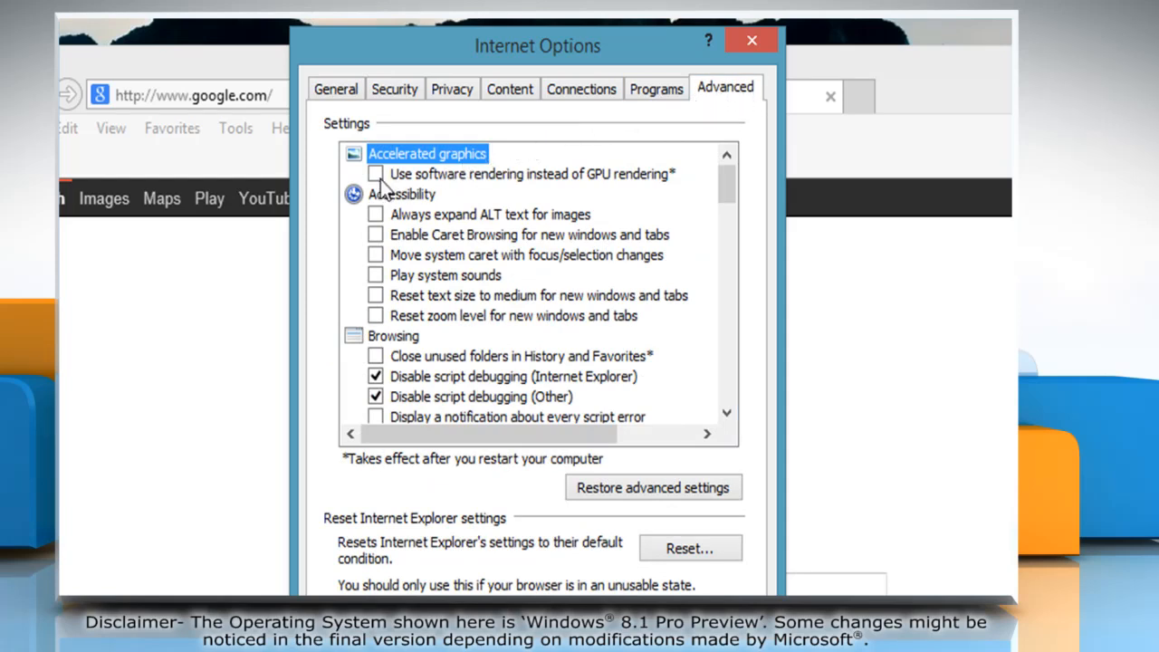
click(376, 173)
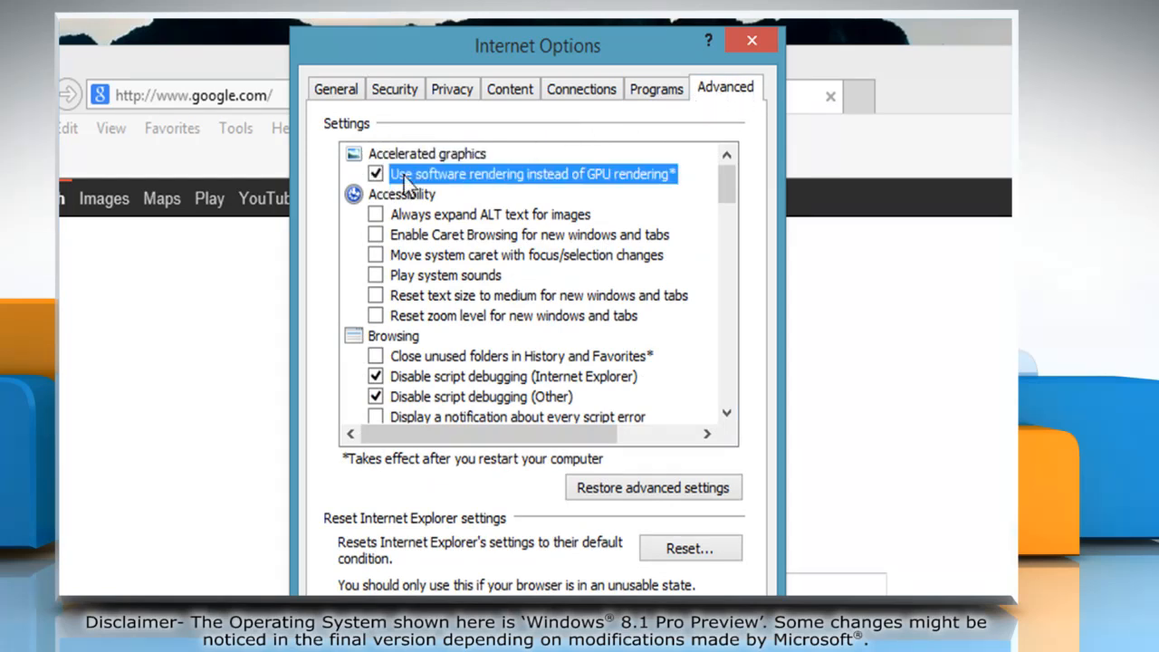
click(751, 40)
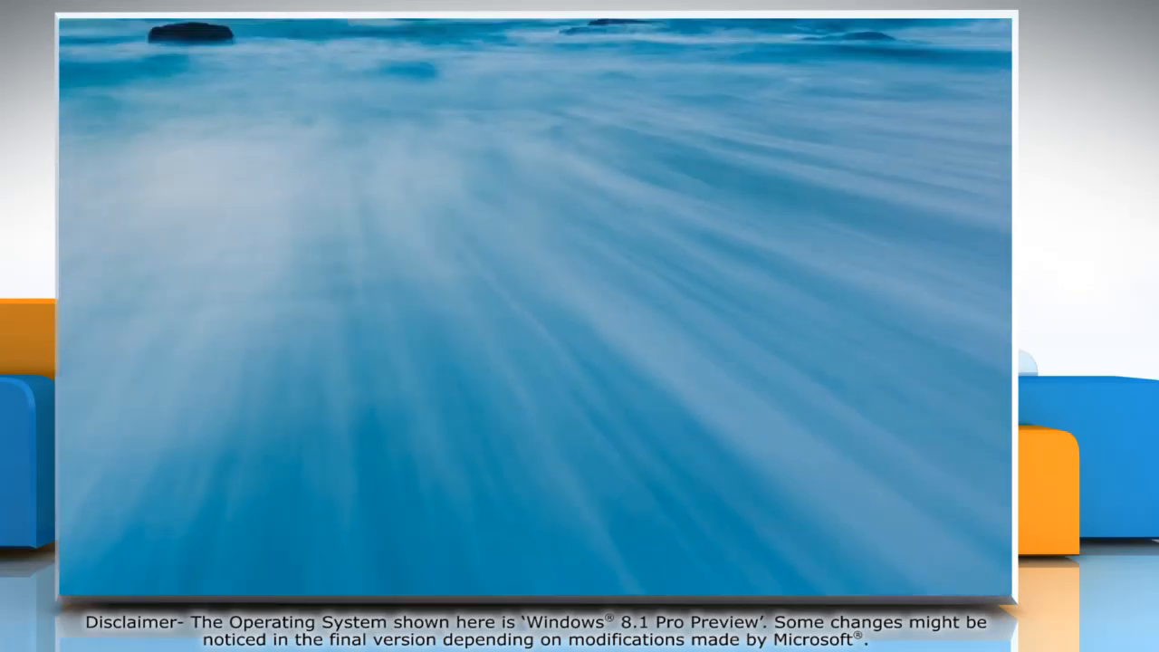
Relaunch Internet Explorer from the Start screen tile
click(70, 584)
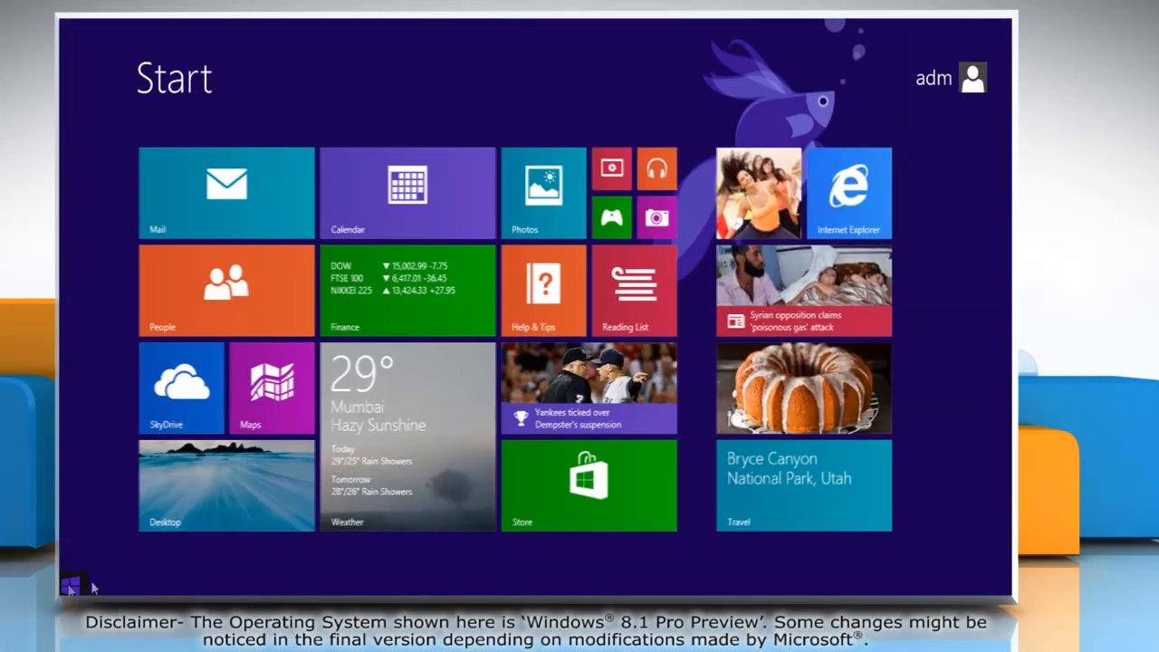
click(848, 192)
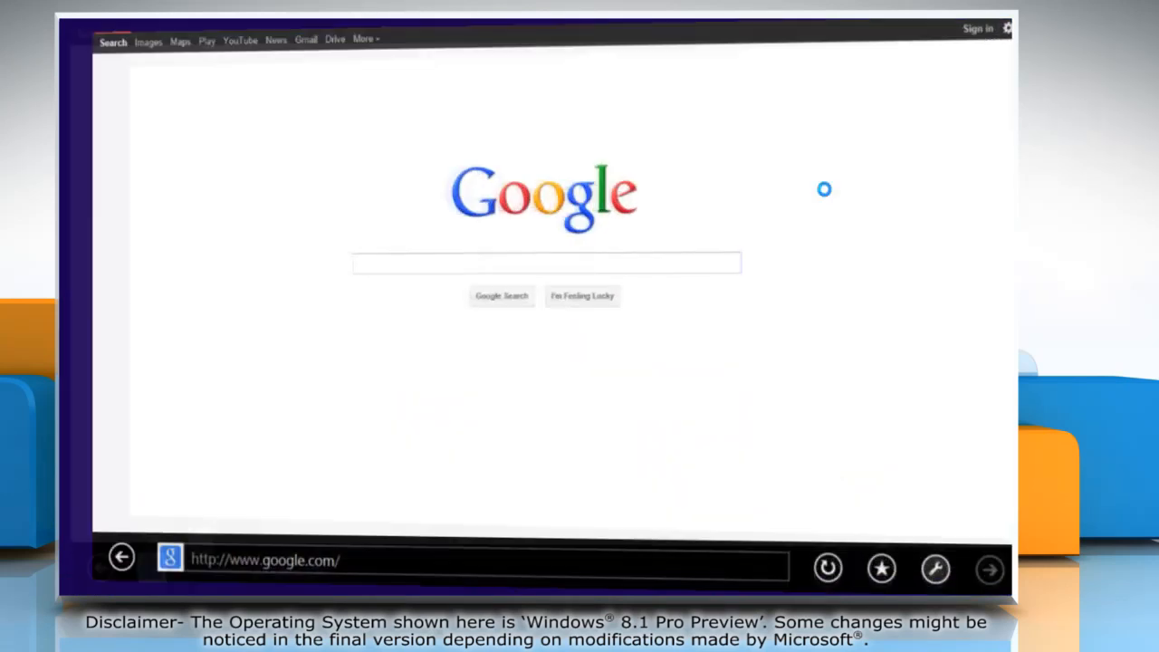